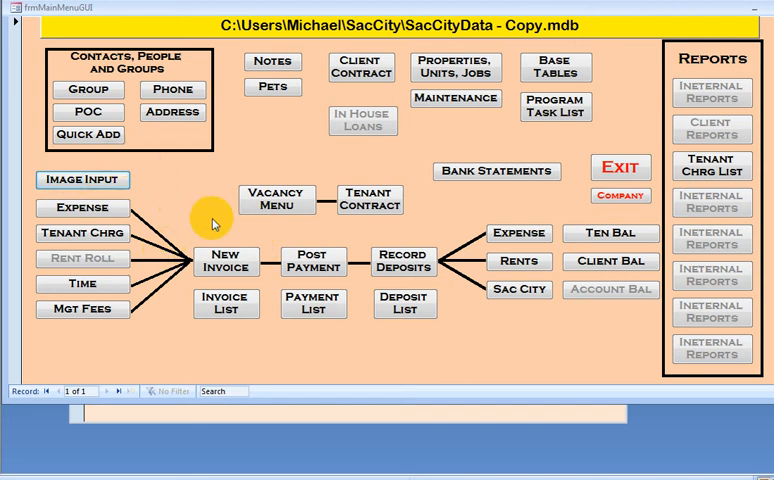
pyautogui.moveTo(96, 180)
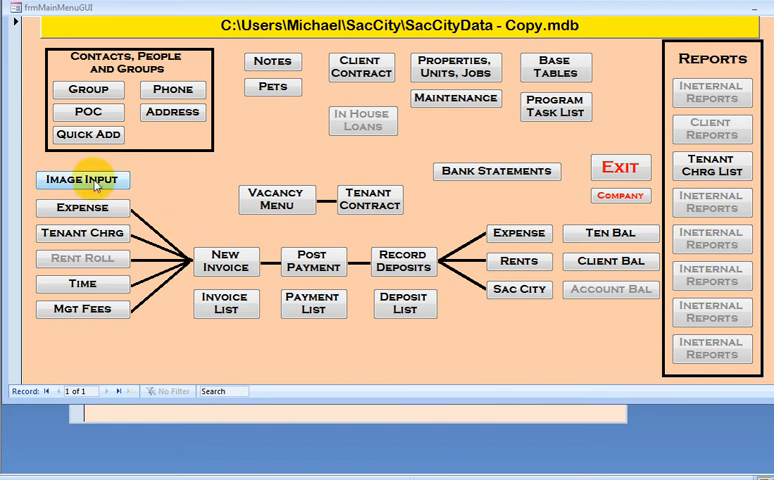
# Open the Image Input scans form from the main menu to show the Home Depot receipt
pyautogui.click(83, 180)
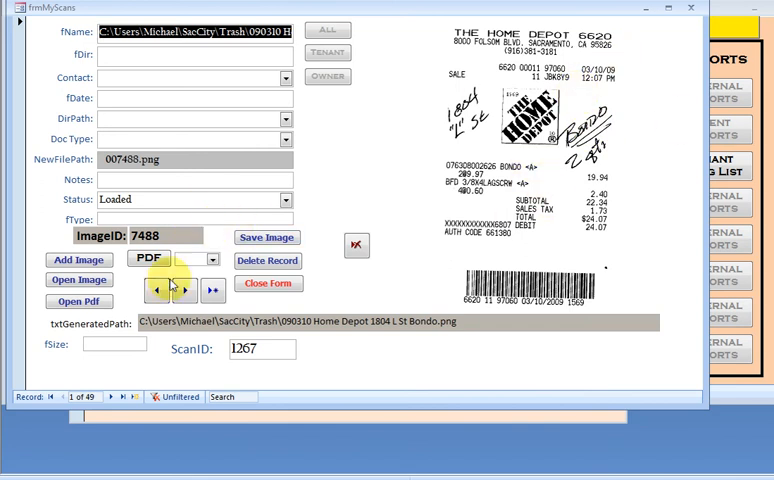
pyautogui.click(184, 290)
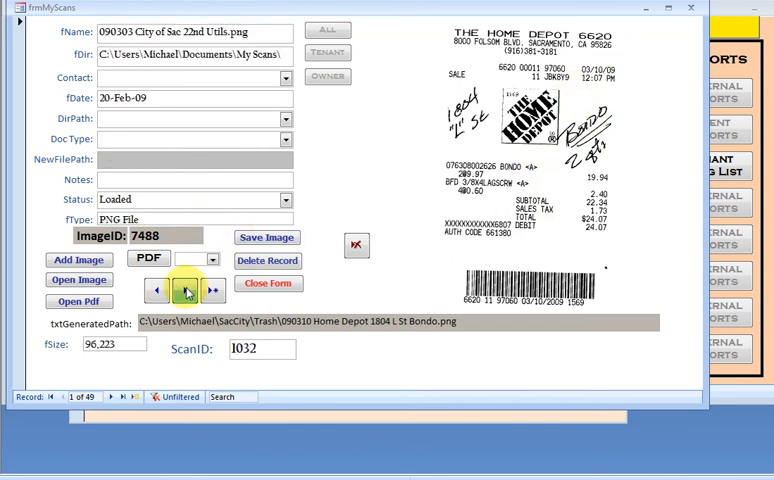
pyautogui.click(184, 290)
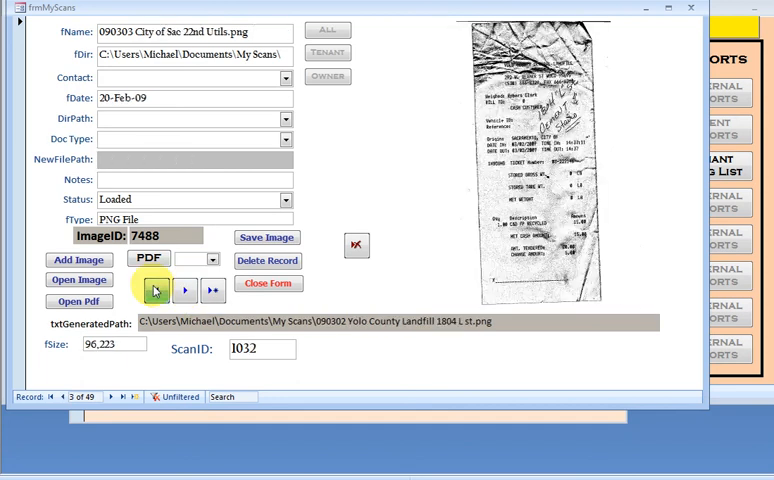
pyautogui.click(155, 290)
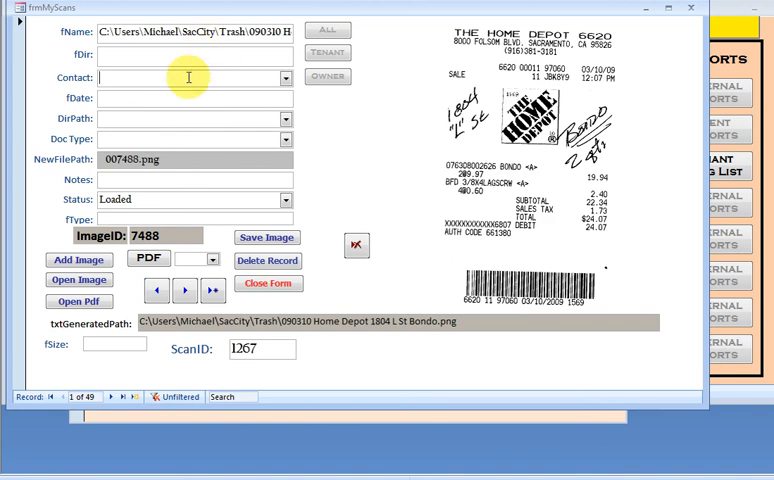
# Enter contact Home Depot and date 10-Mar-09, then choose an archive folder
pyautogui.write('home Depot')
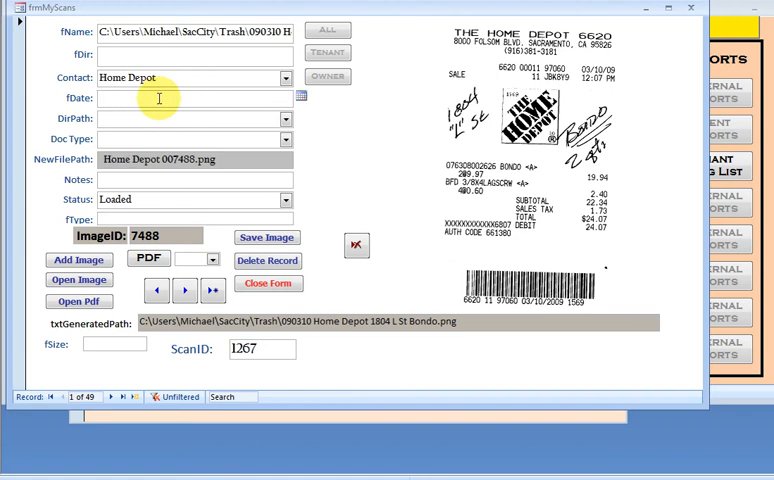
pyautogui.write('3/1')
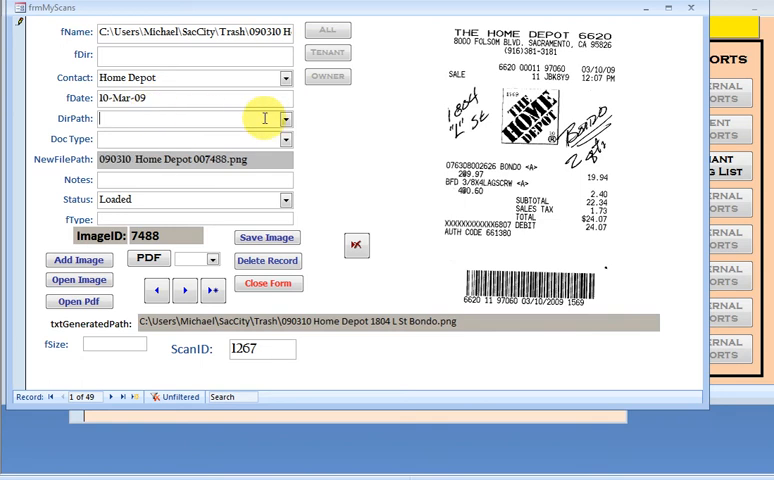
pyautogui.moveTo(210, 124)
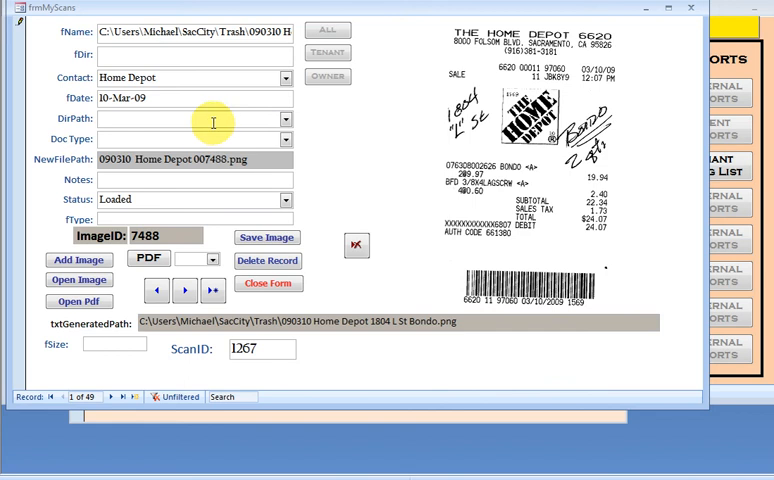
pyautogui.click(285, 119)
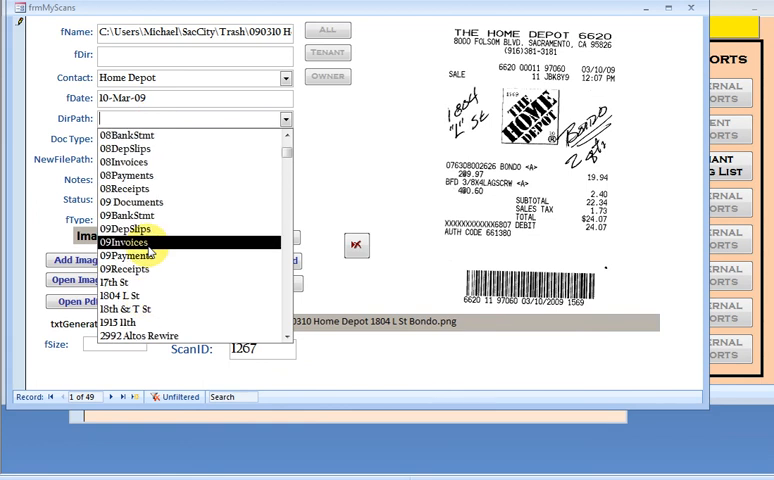
pyautogui.moveTo(130, 230)
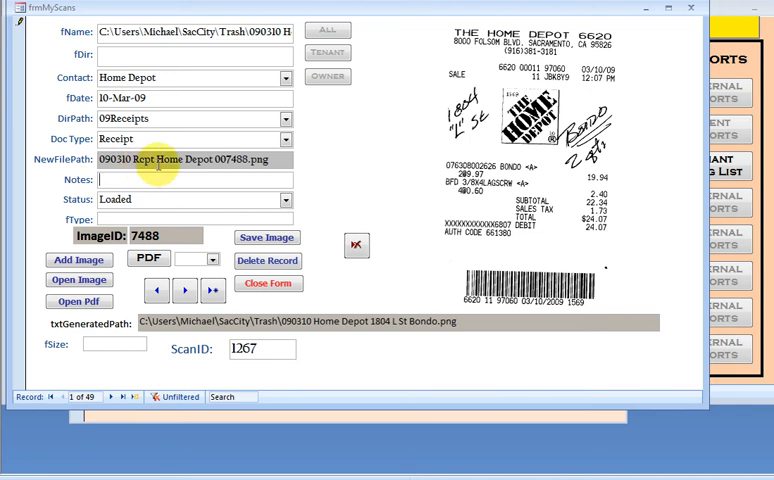
pyautogui.moveTo(208, 163)
pyautogui.write('L st bondo')
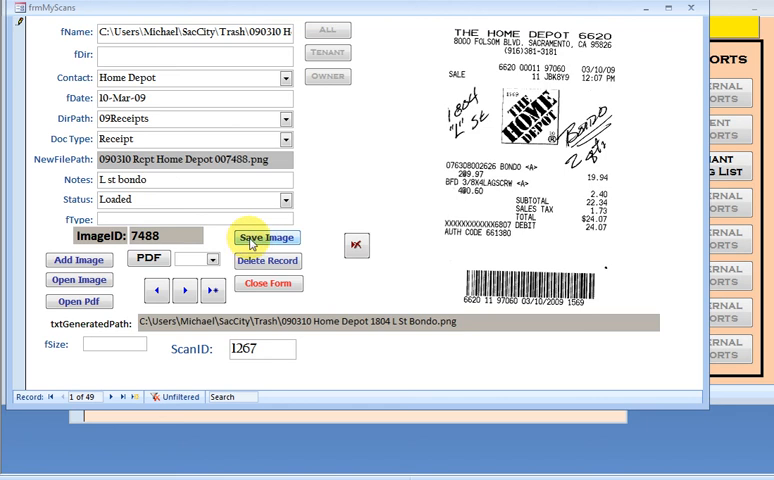
# Save the scan as 090310 Rcpt Home Depot 007488.png in the 2009 Receipts folder
pyautogui.click(266, 237)
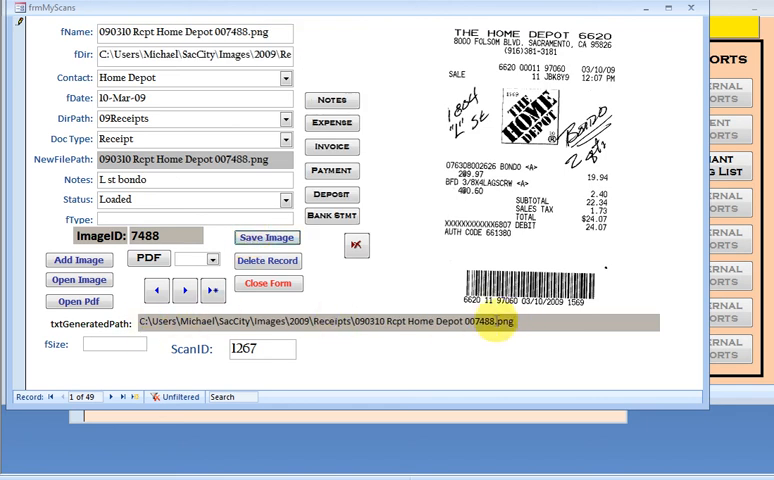
pyautogui.moveTo(156, 330)
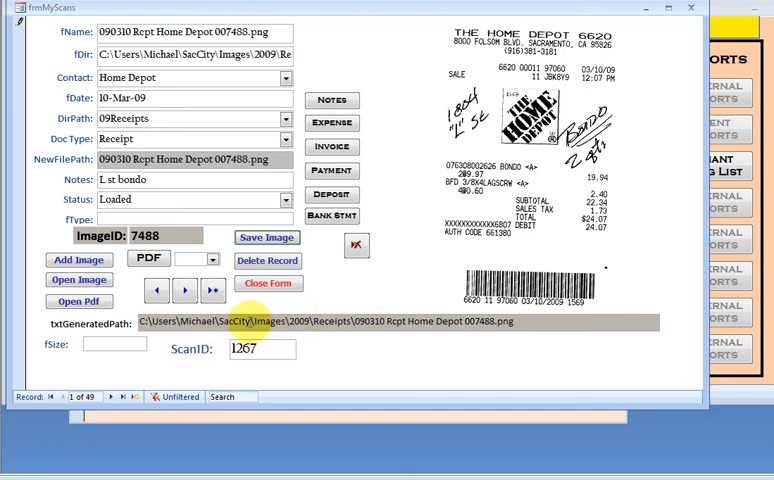
pyautogui.moveTo(368, 322)
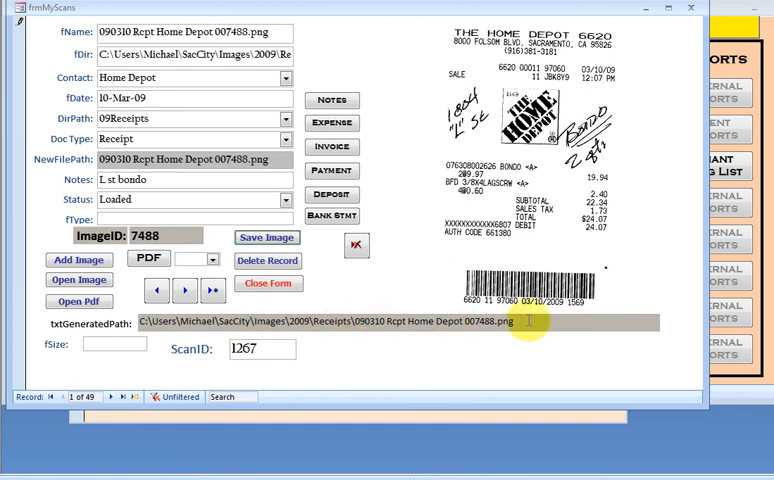
pyautogui.moveTo(405, 130)
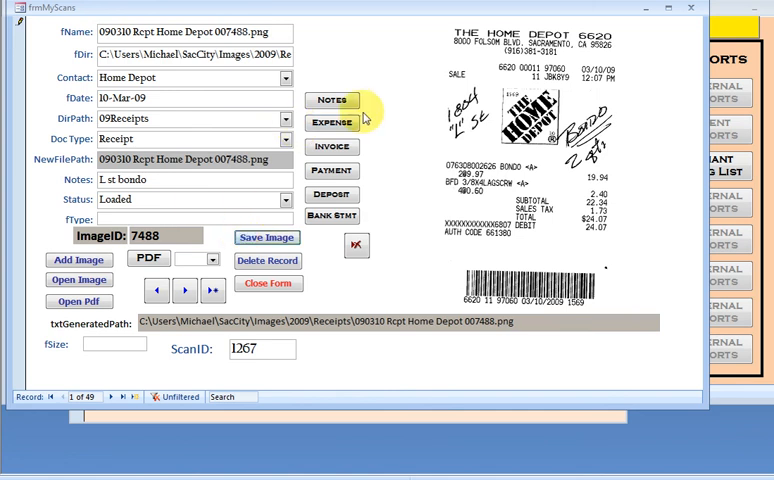
pyautogui.moveTo(362, 104)
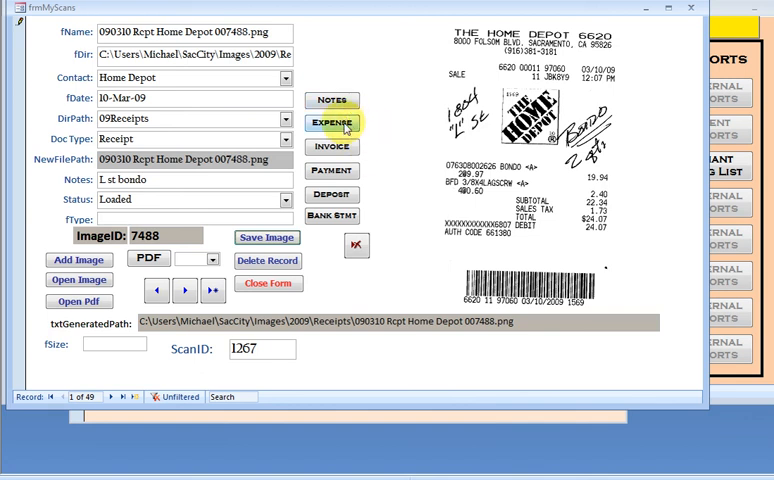
# Post the receipt as a $24.07 expense paid by eft and copy it into a detail line
pyautogui.click(331, 124)
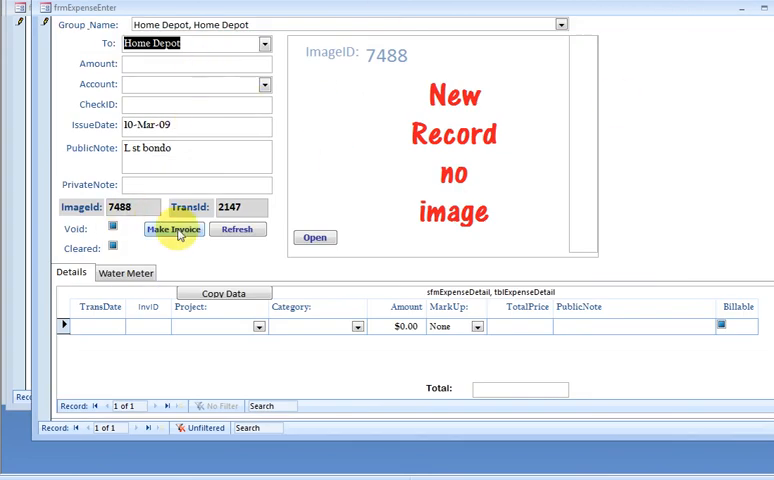
pyautogui.click(238, 229)
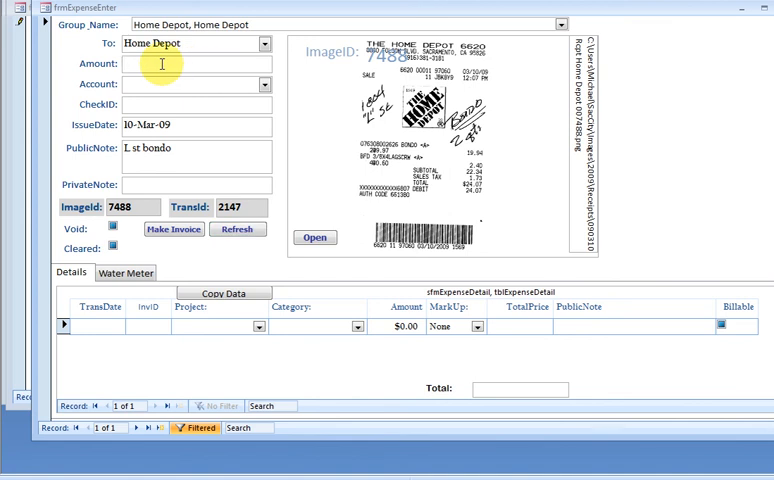
pyautogui.write('24.07')
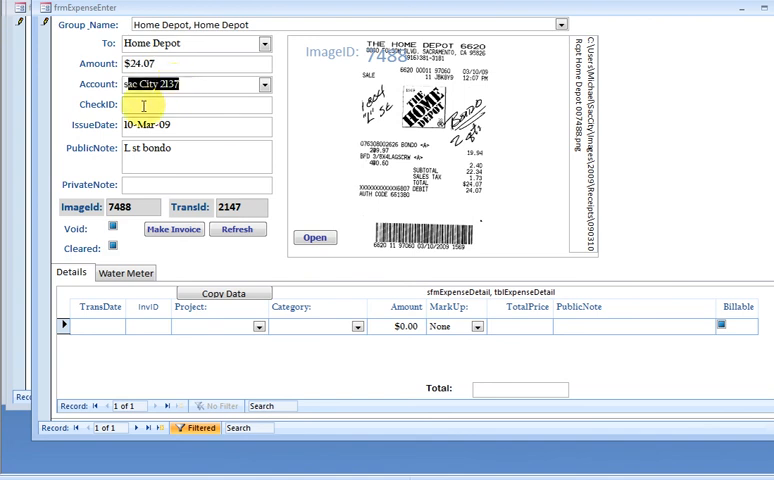
pyautogui.write('e')
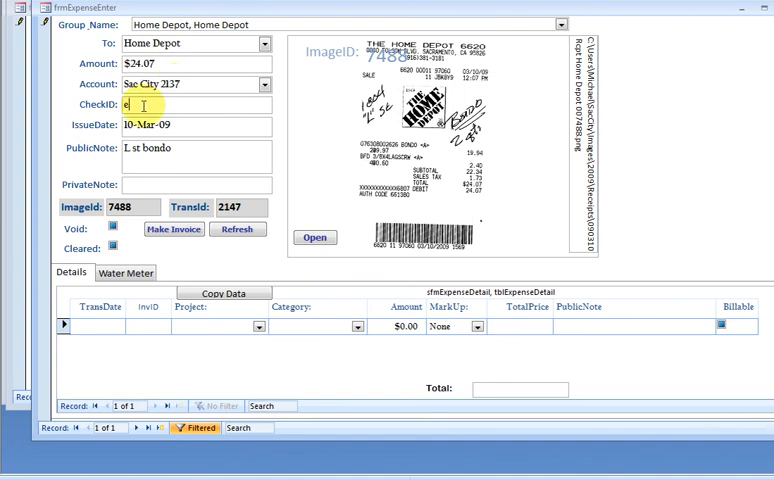
pyautogui.write('ft')
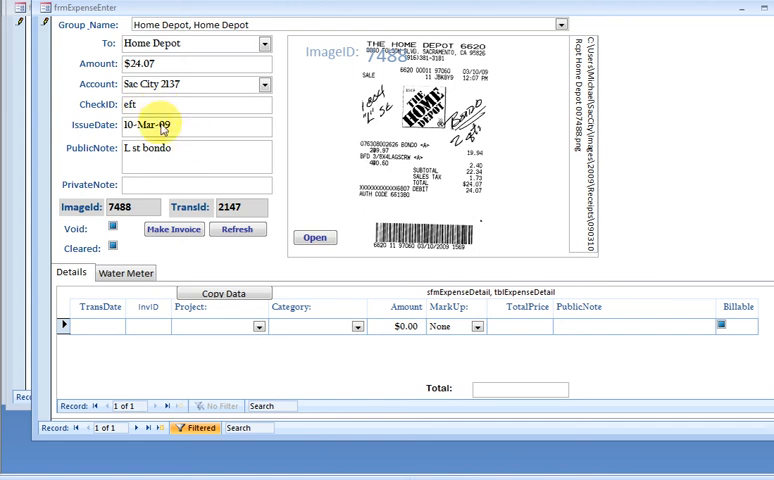
pyautogui.click(223, 292)
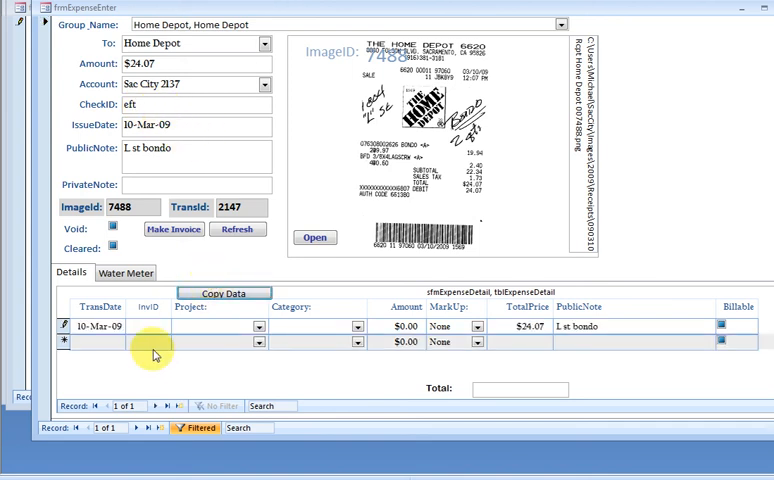
# Charge the detail line to 1804 L Street, then generate invoice 461 from the expense
pyautogui.click(200, 325)
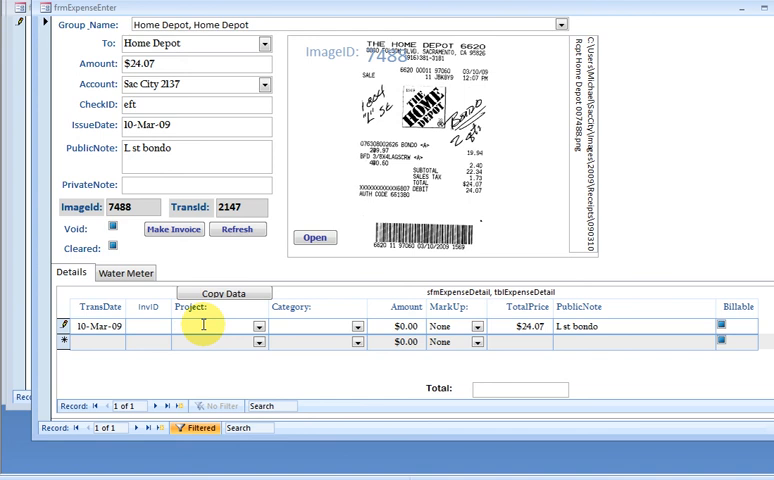
pyautogui.write('108')
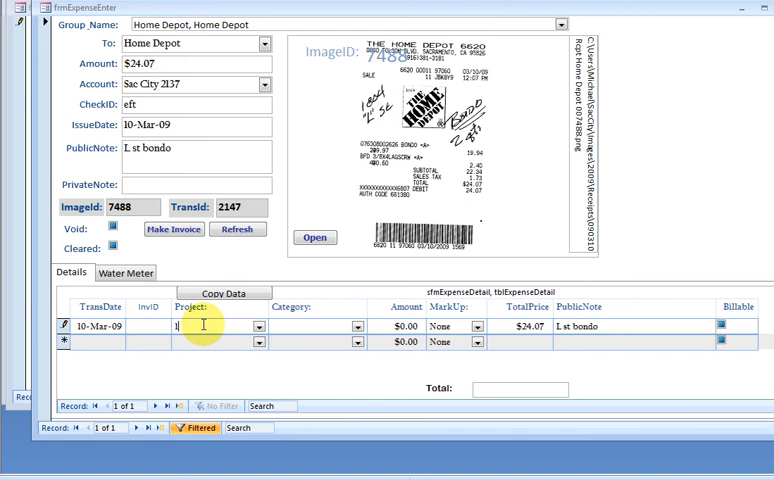
pyautogui.write('1804 L Street')
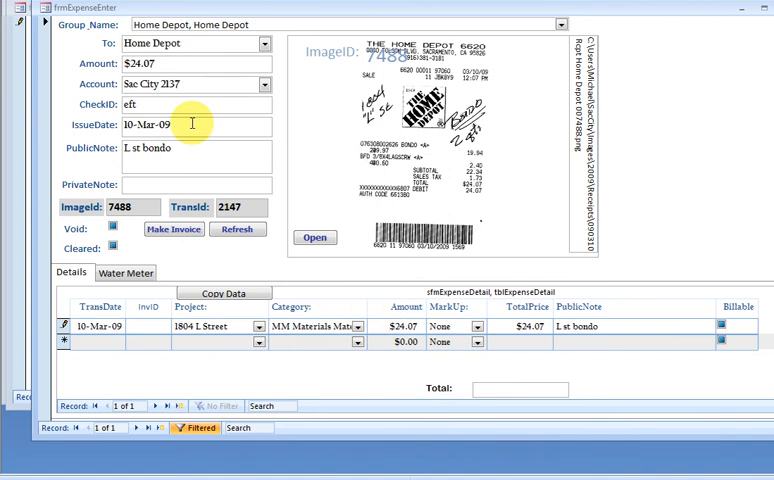
pyautogui.moveTo(205, 118)
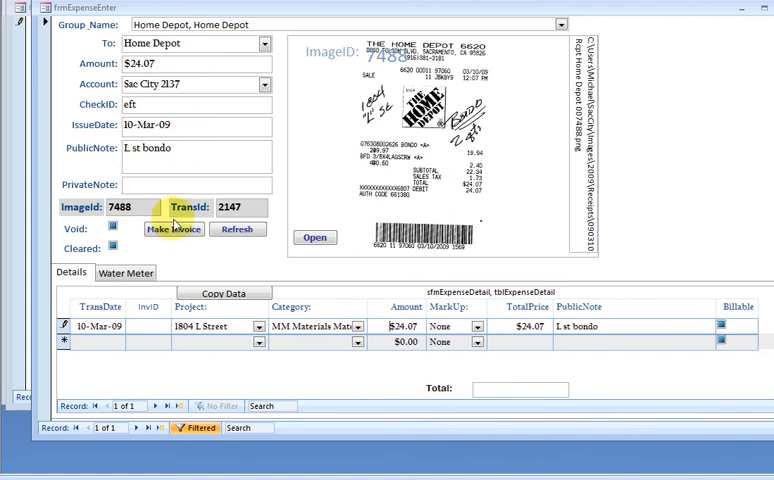
pyautogui.click(173, 229)
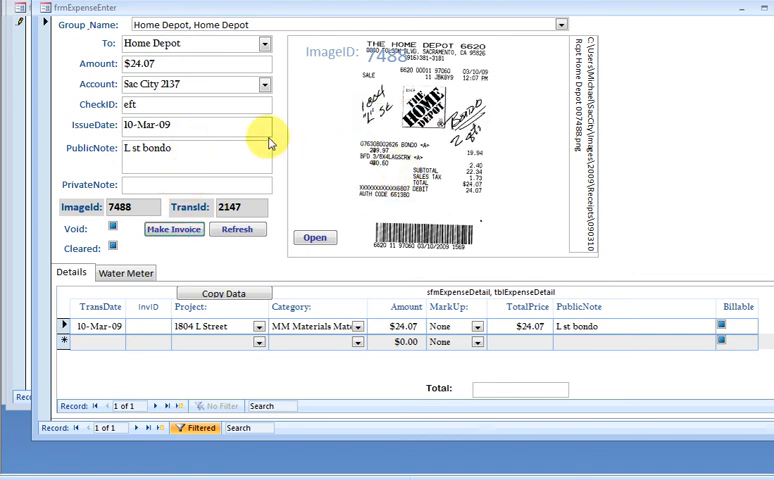
pyautogui.click(174, 229)
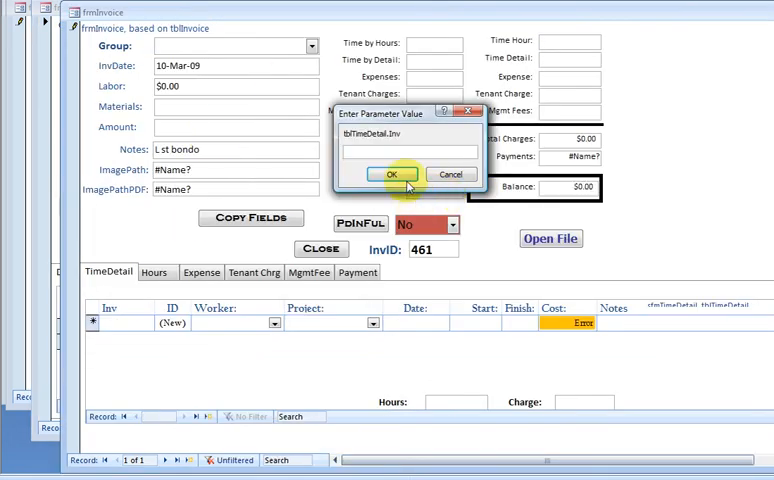
pyautogui.click(392, 174)
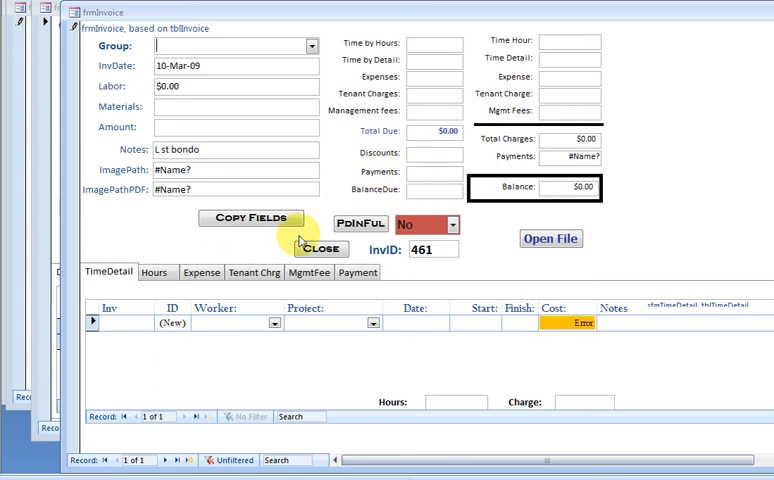